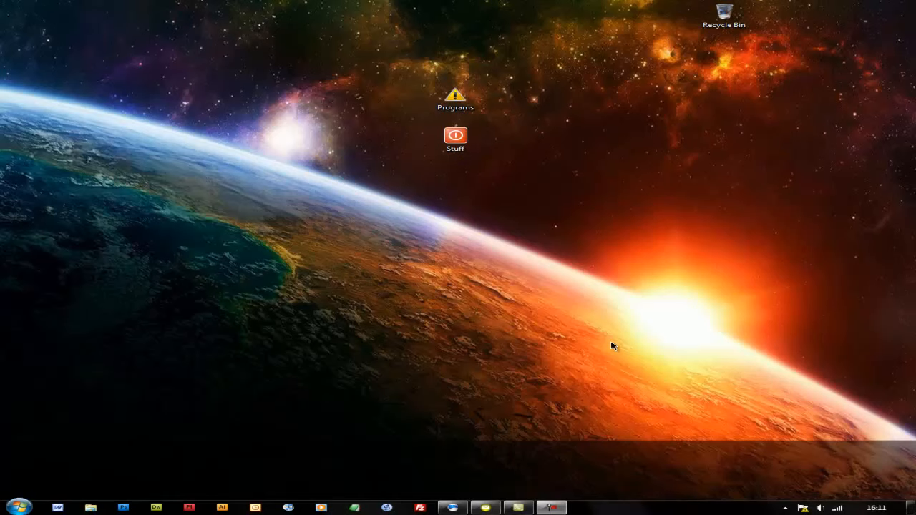
pyautogui.moveTo(551, 329)
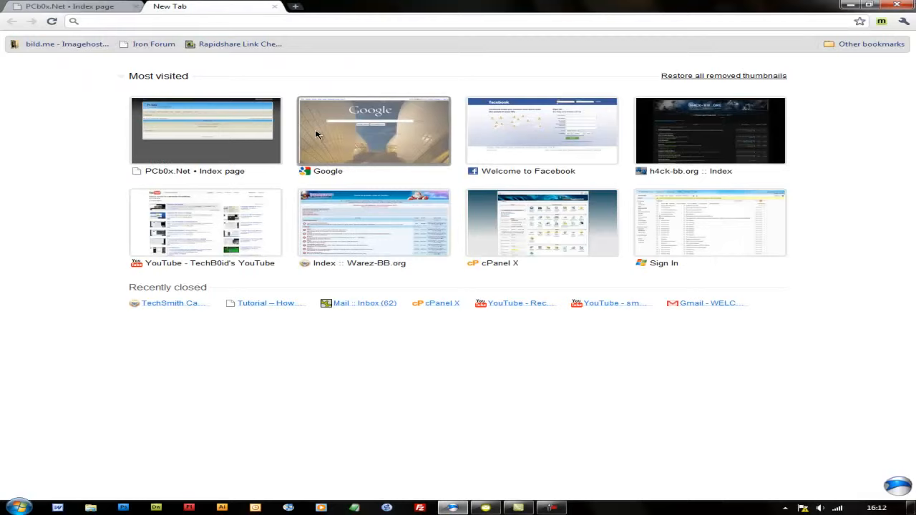
# Search Google for 'backtrack' starting from the Google home page thumbnail
pyautogui.click(373, 130)
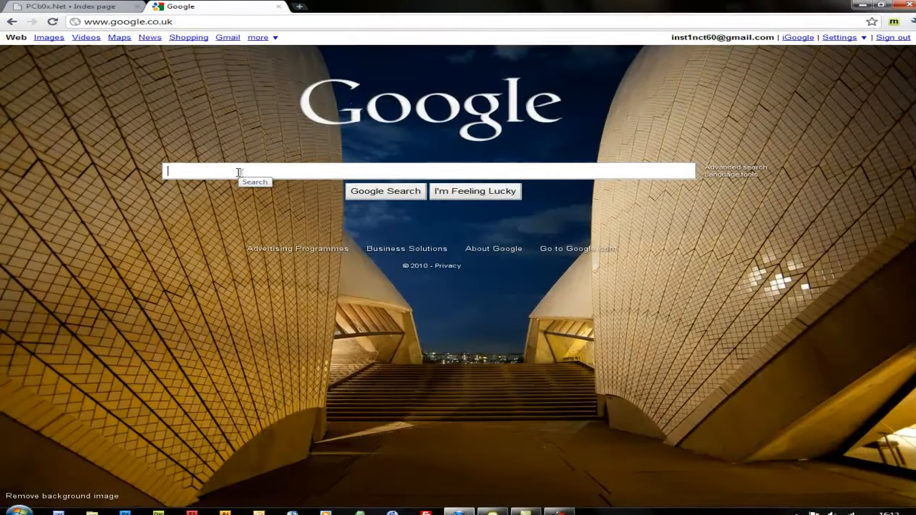
pyautogui.write('bacva')
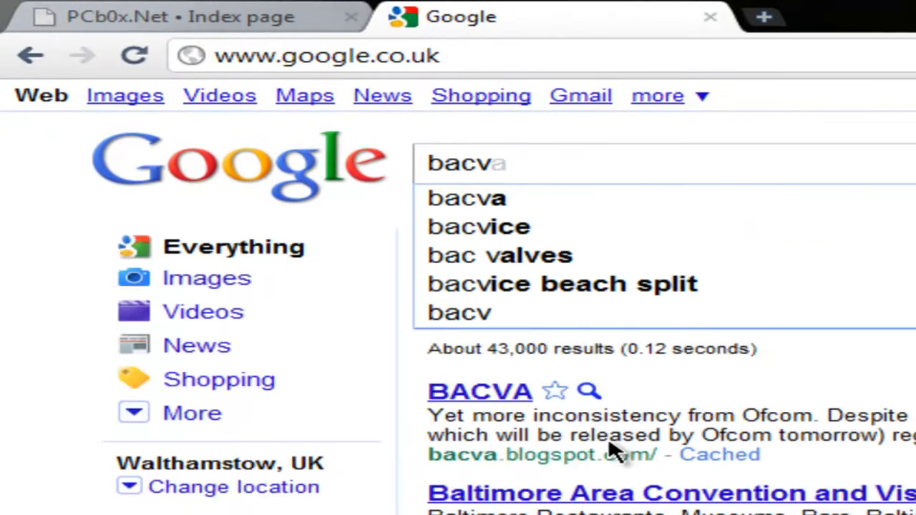
pyautogui.write('backtra')
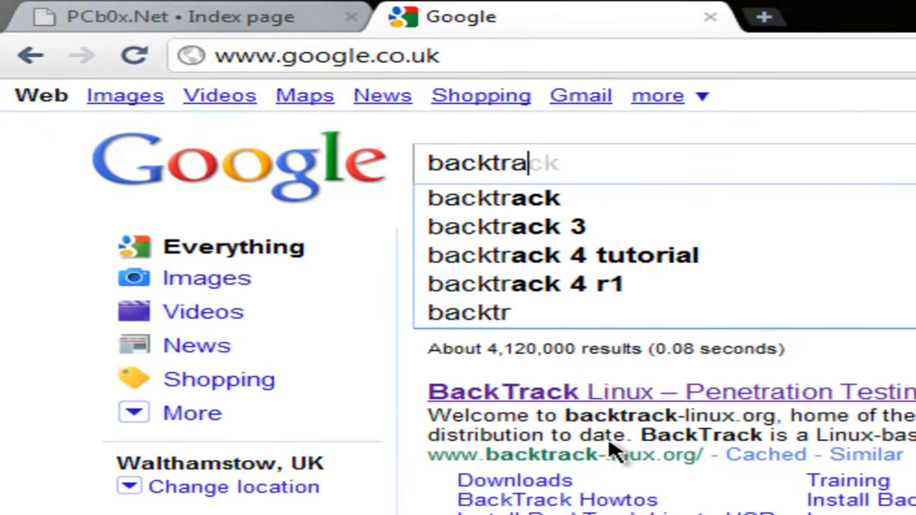
pyautogui.write('ck')
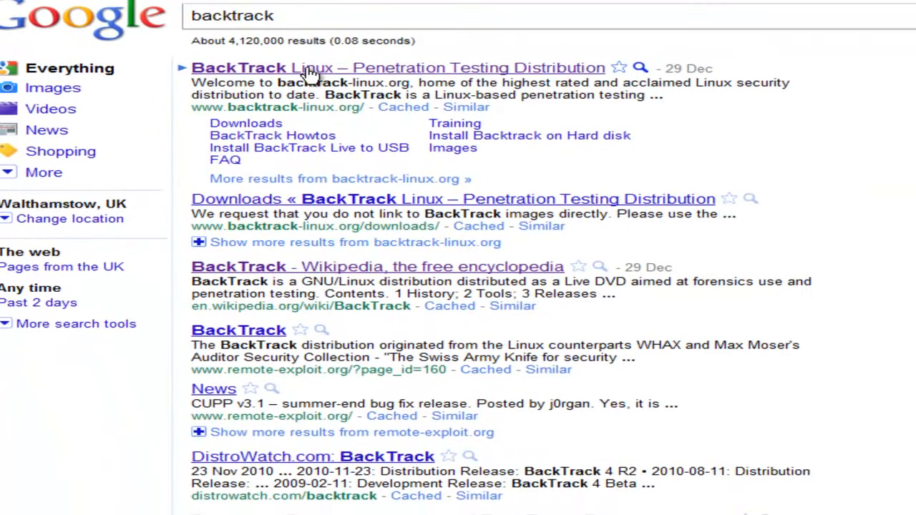
# Open the BackTrack Linux result and go to the site's Downloads page
pyautogui.click(397, 67)
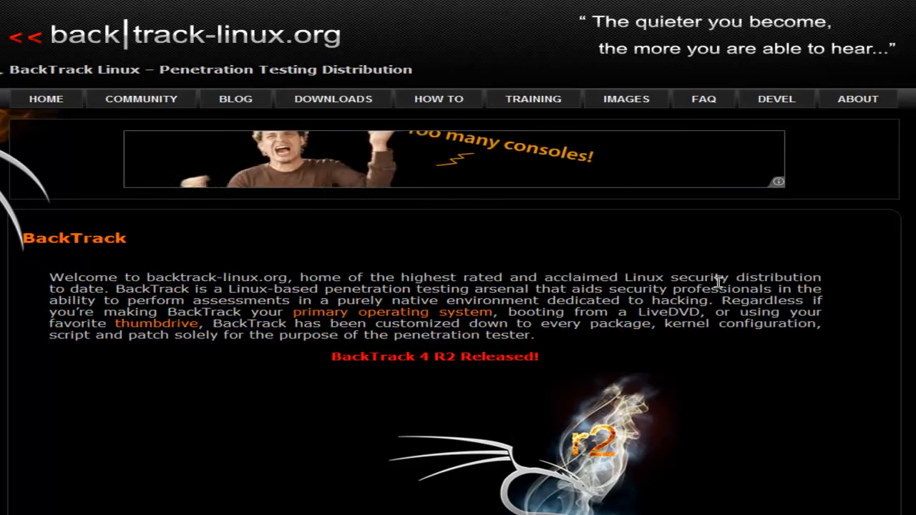
pyautogui.scroll(-3)
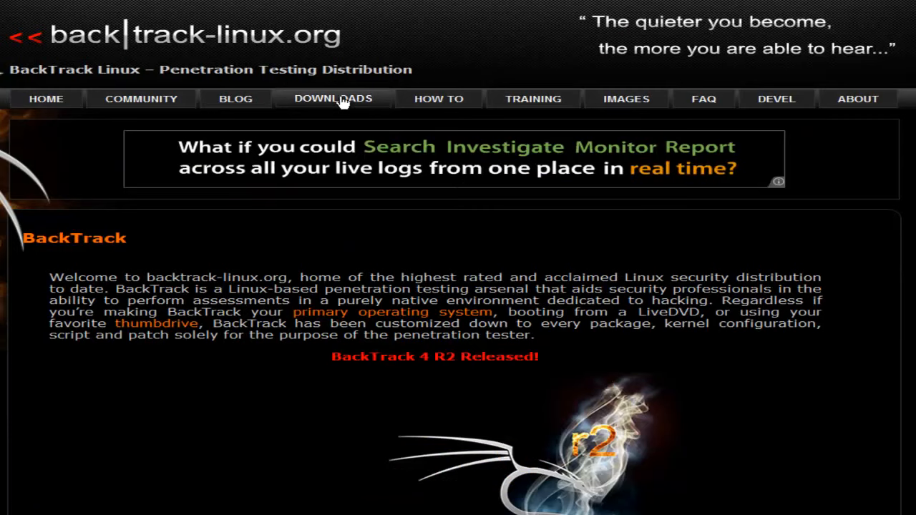
pyautogui.click(333, 99)
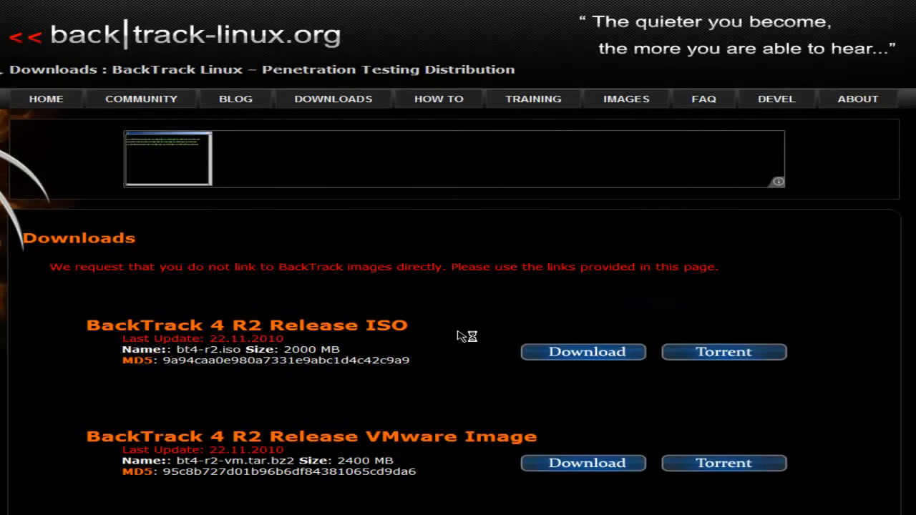
pyautogui.scroll(-3)
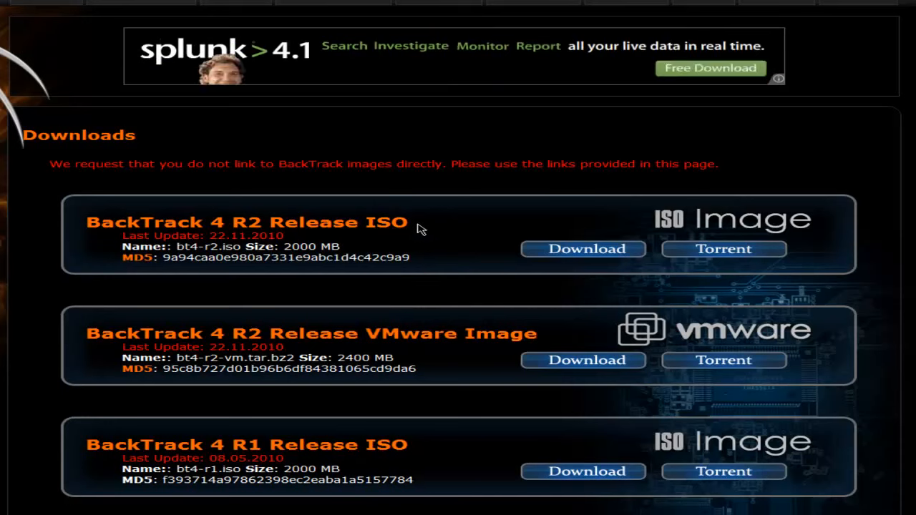
# Select the BackTrack 4 R2 Release ISO (bt4-r2.iso, 2000 MB) download entry
pyautogui.doubleClick(386, 222)
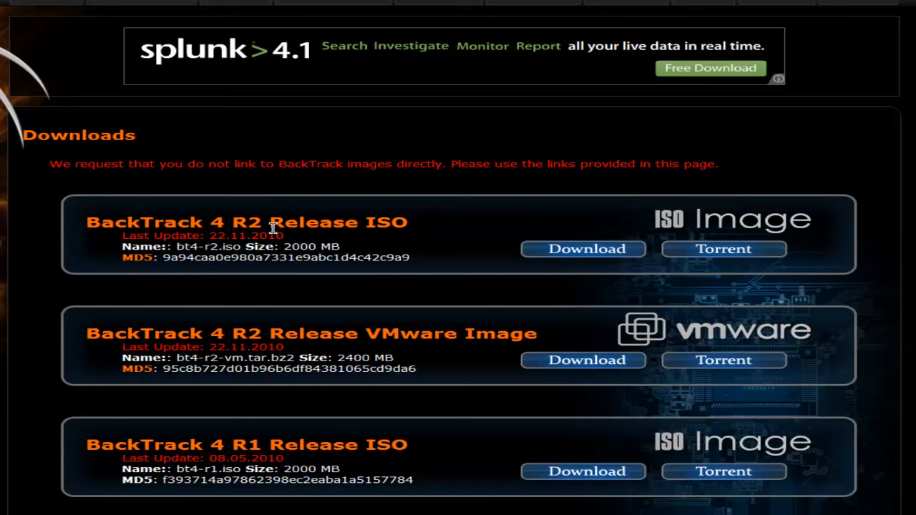
pyautogui.moveTo(583, 249)
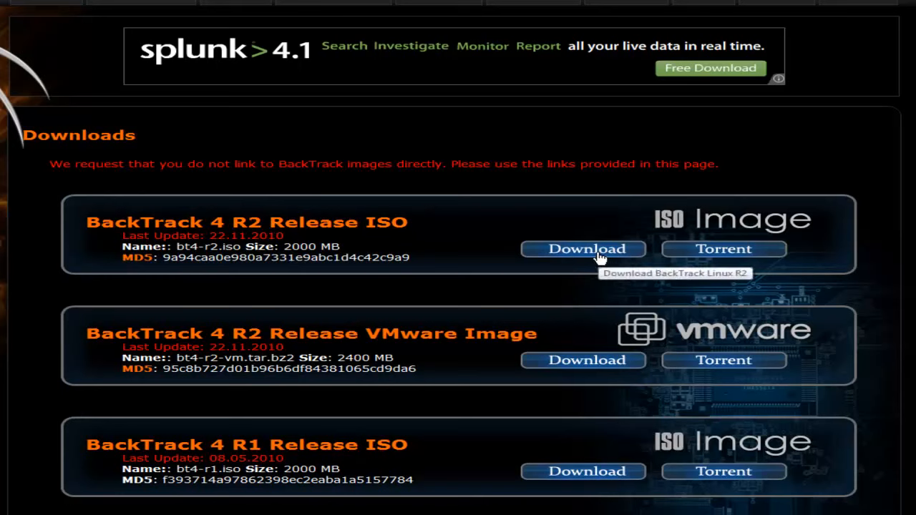
pyautogui.moveTo(599, 257)
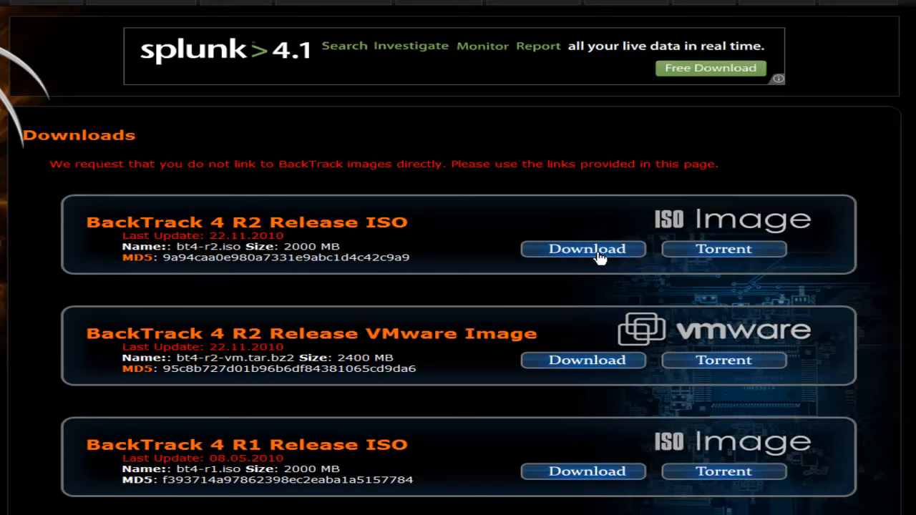
pyautogui.moveTo(723, 249)
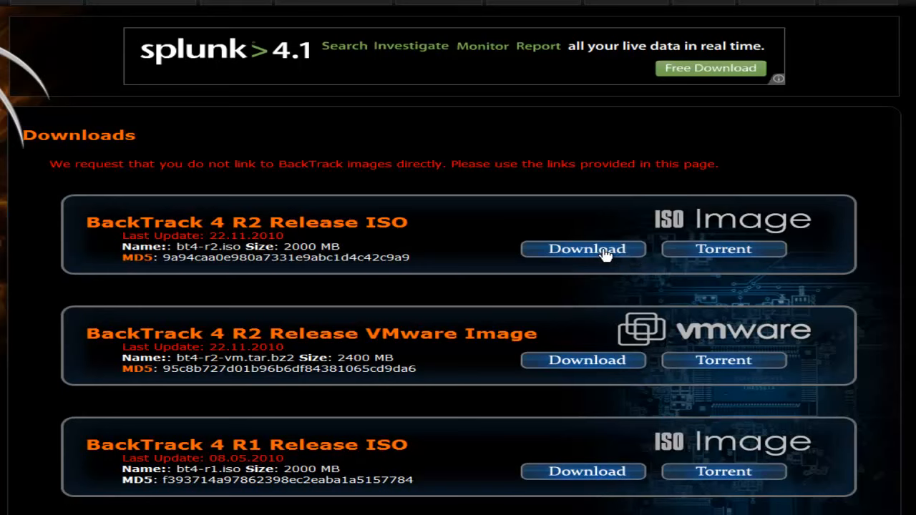
pyautogui.moveTo(694, 266)
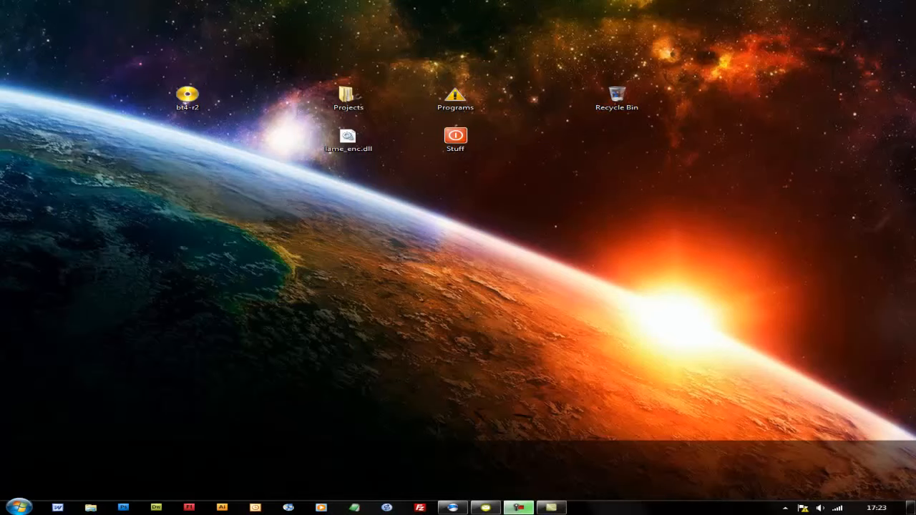
# Launch ImgBurn from the Start menu's program list
pyautogui.click(18, 507)
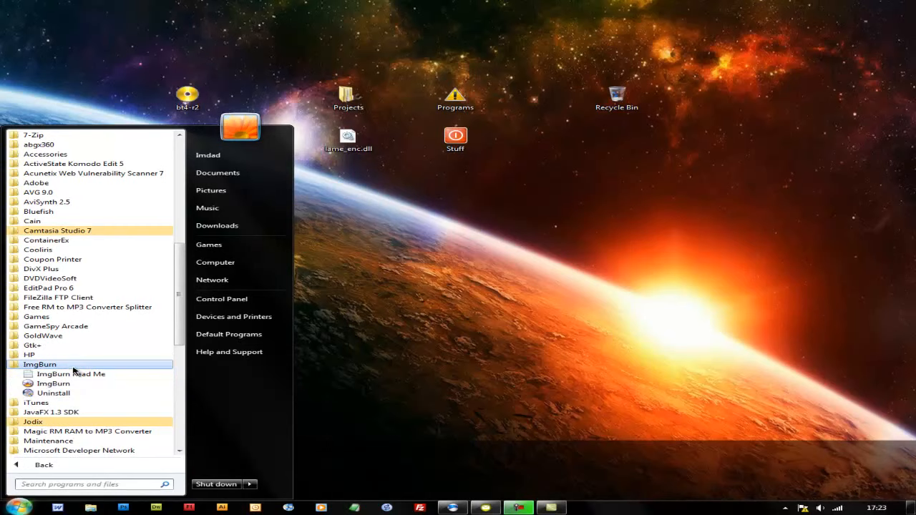
pyautogui.click(52, 383)
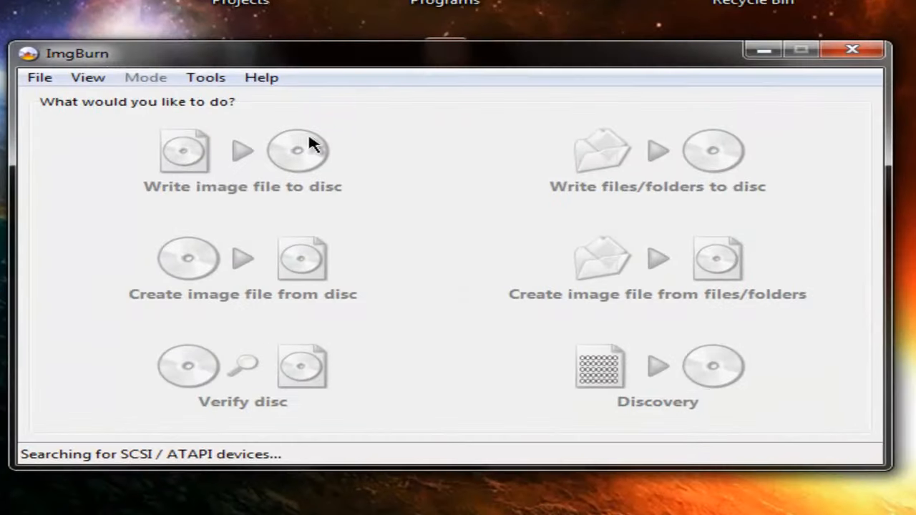
pyautogui.moveTo(128, 67)
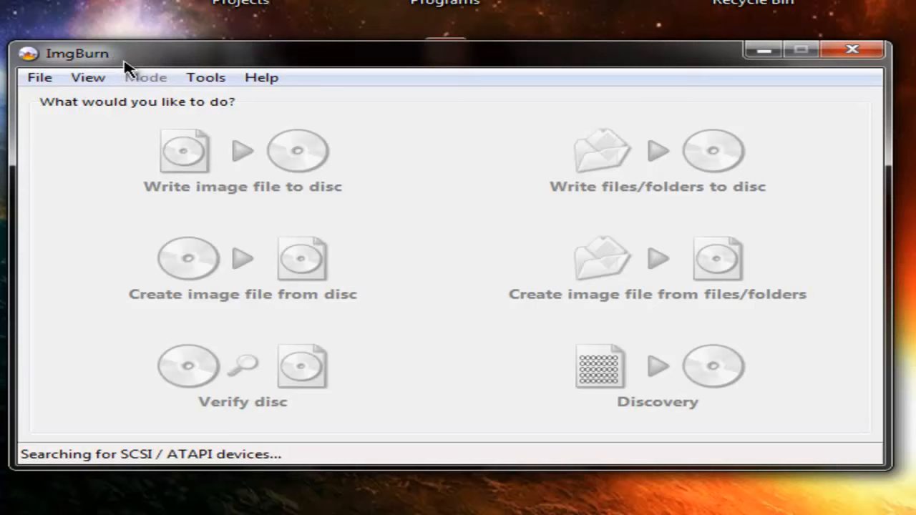
pyautogui.moveTo(288, 184)
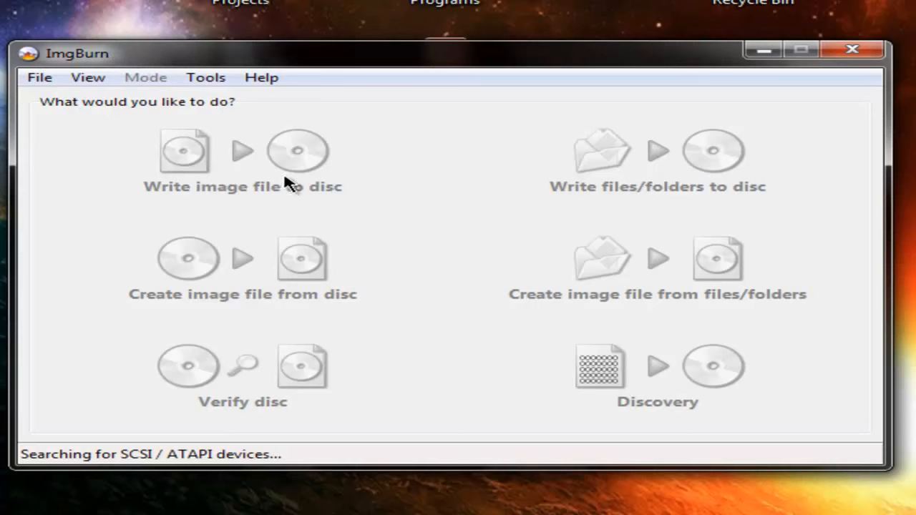
pyautogui.moveTo(332, 247)
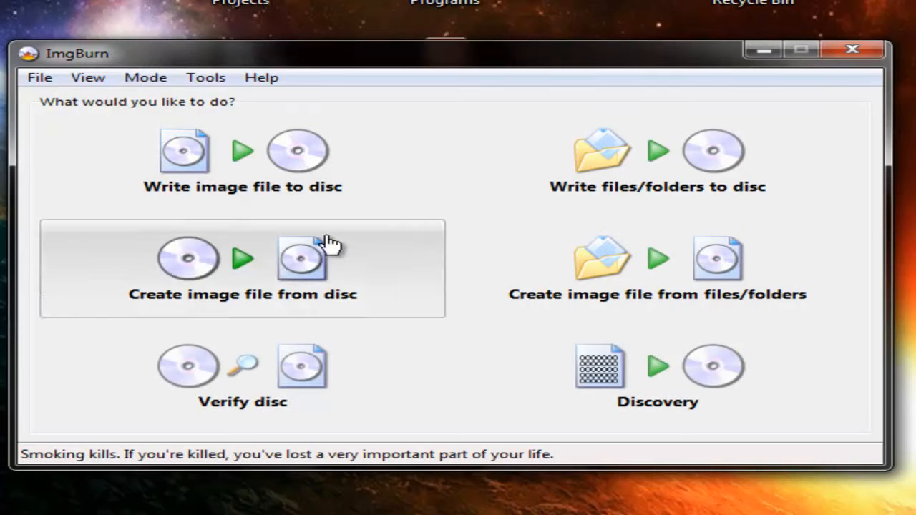
pyautogui.moveTo(654, 278)
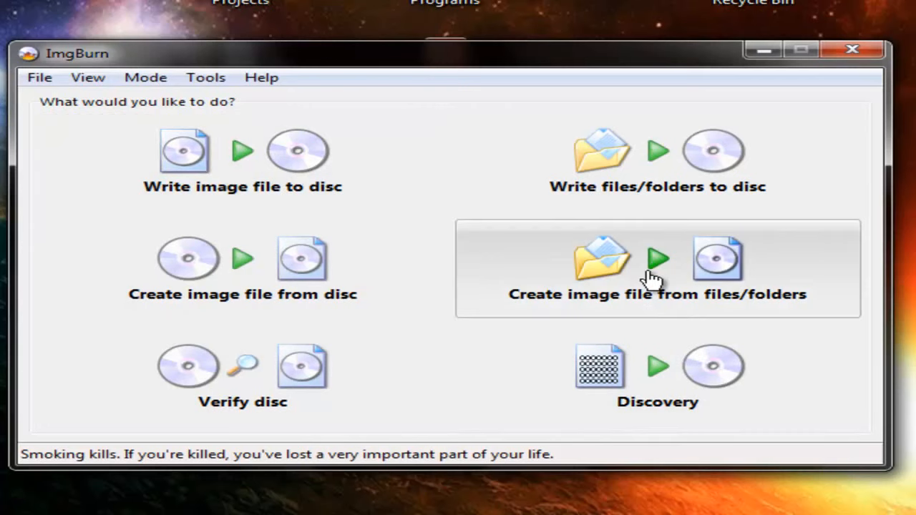
pyautogui.moveTo(254, 153)
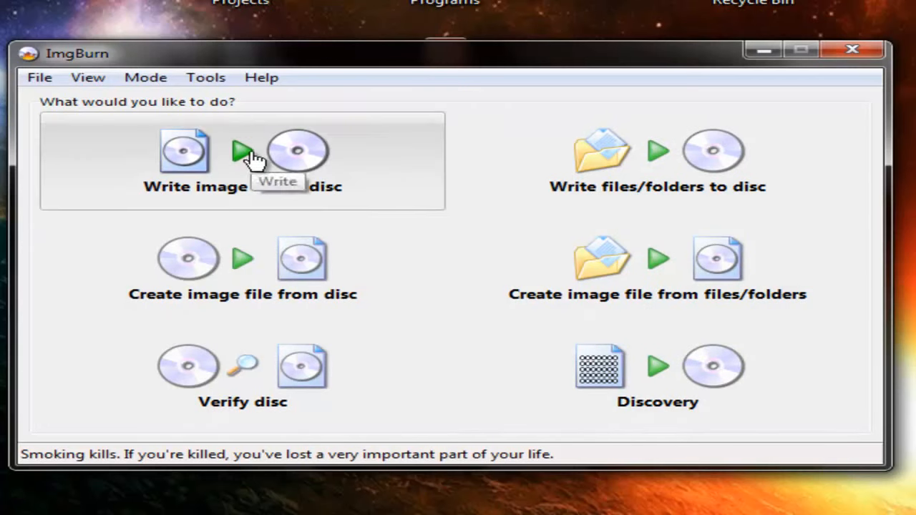
pyautogui.moveTo(218, 199)
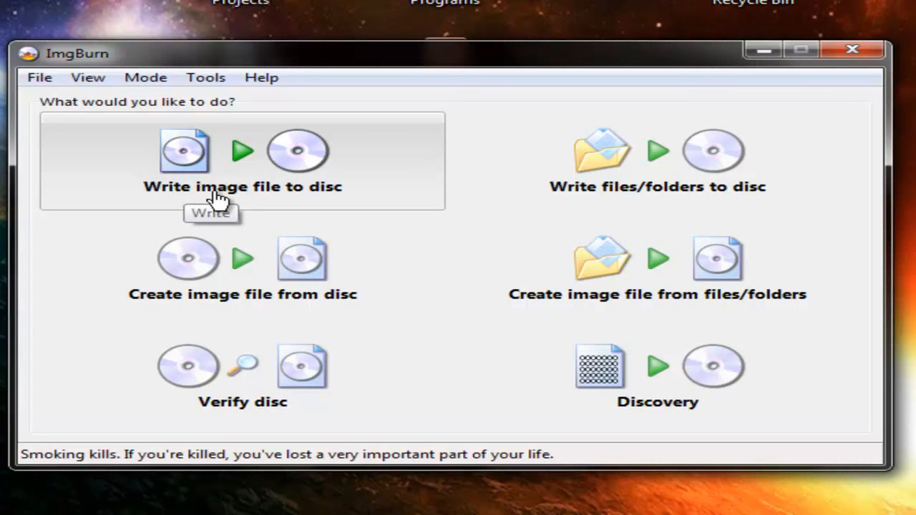
# Choose Write image file to disc, pick the DVD drive and load bt4-r2.iso
pyautogui.click(241, 151)
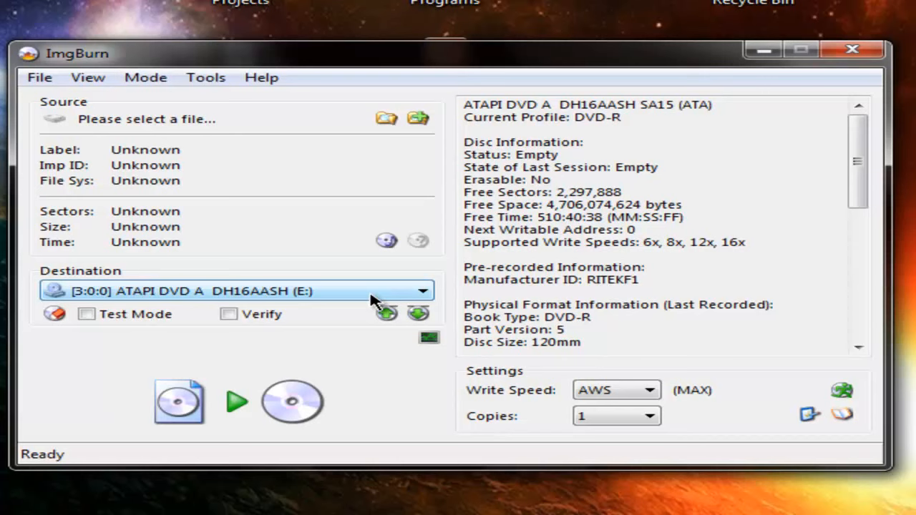
pyautogui.moveTo(282, 304)
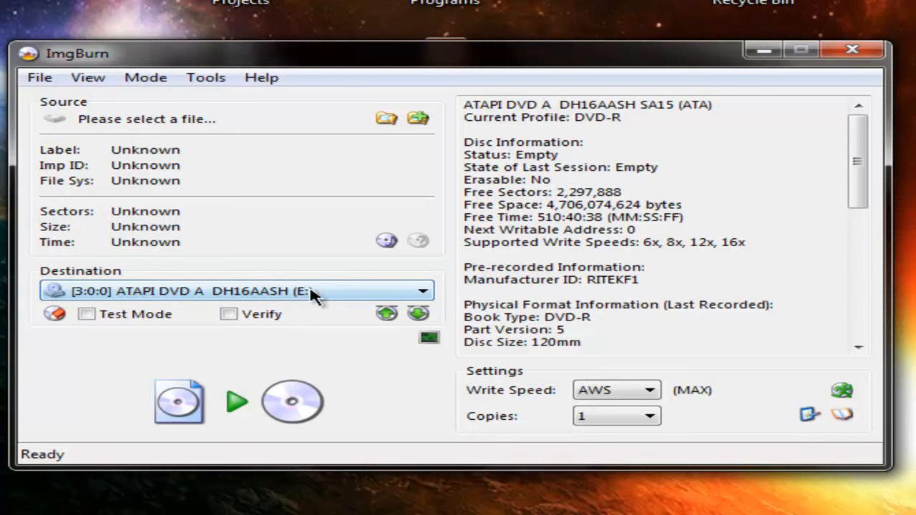
pyautogui.click(422, 291)
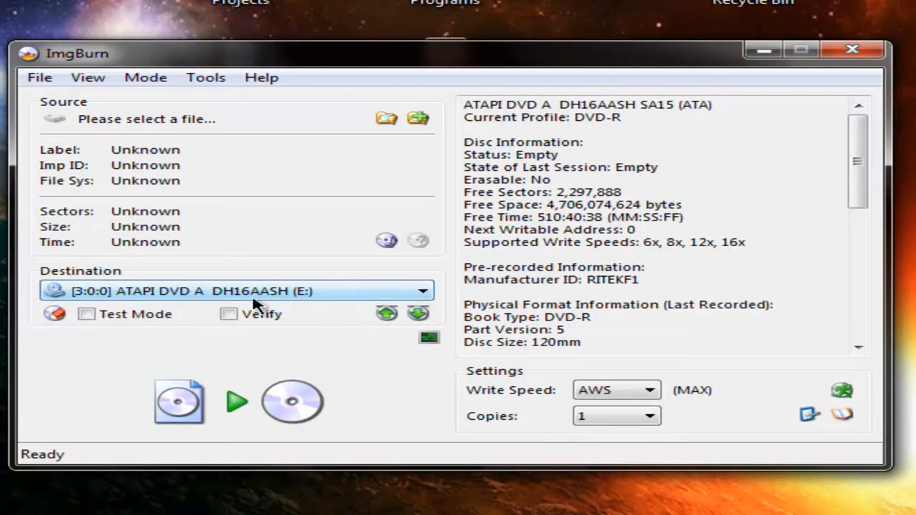
pyautogui.moveTo(224, 301)
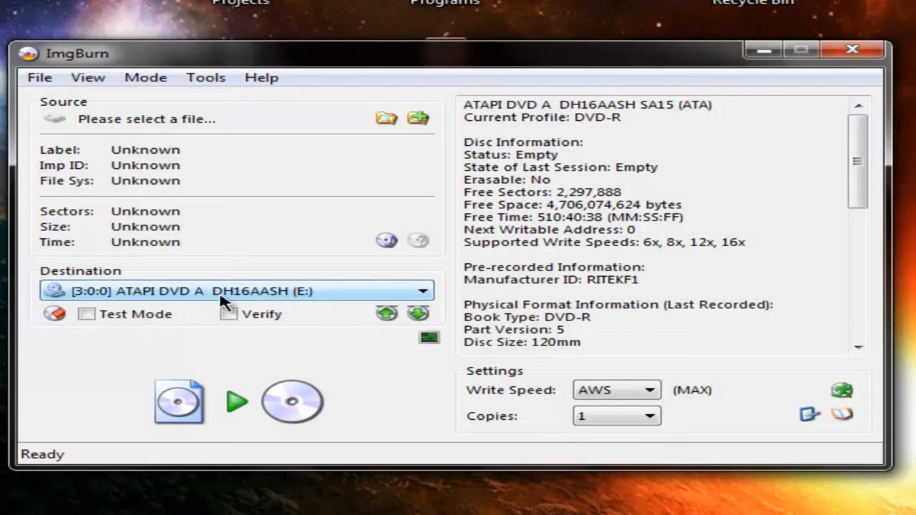
pyautogui.moveTo(82, 118)
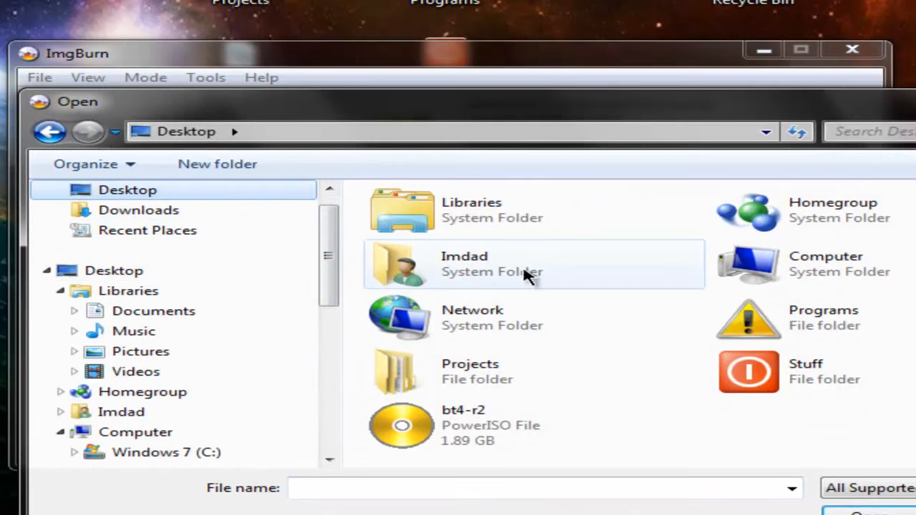
pyautogui.click(472, 425)
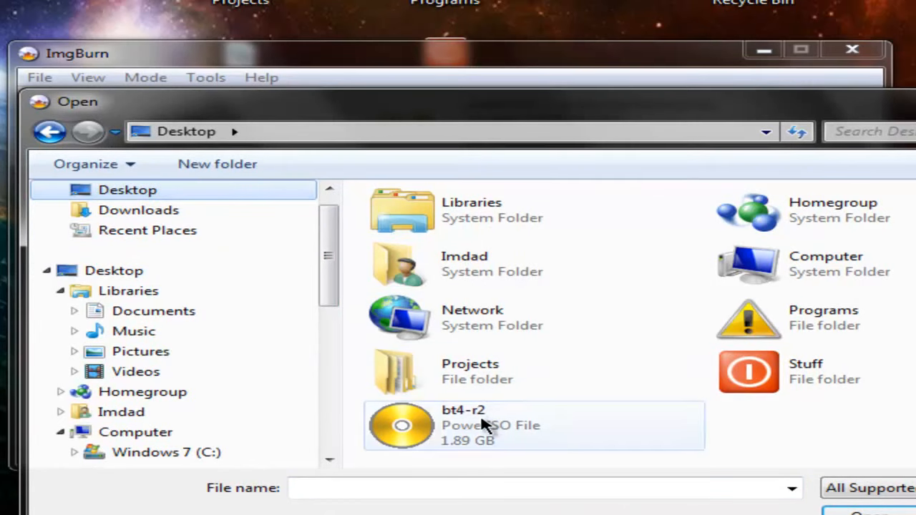
pyautogui.doubleClick(463, 425)
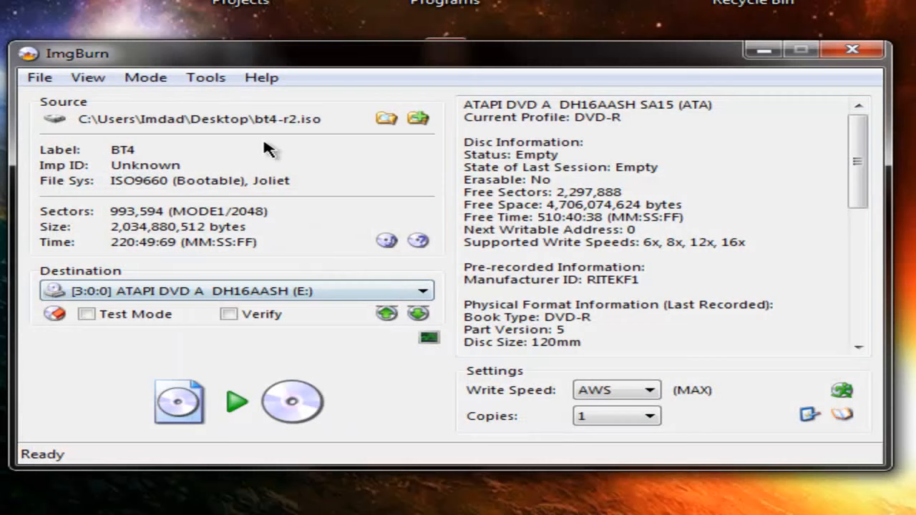
pyautogui.moveTo(258, 126)
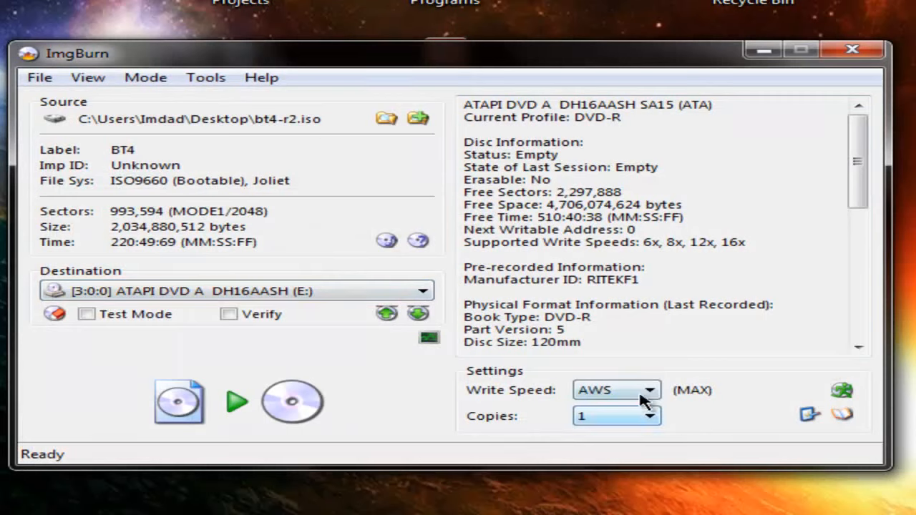
# Set the write speed to MAX and start burning the image to DVD
pyautogui.click(648, 390)
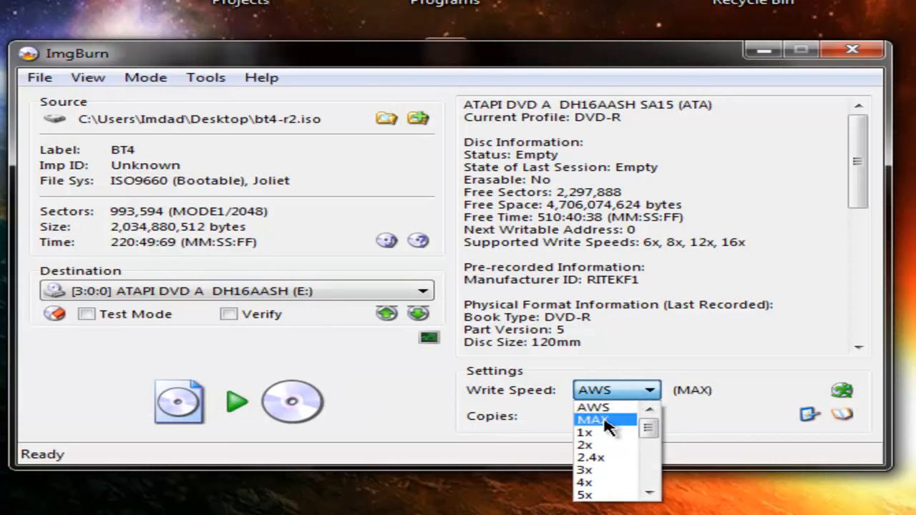
pyautogui.click(592, 420)
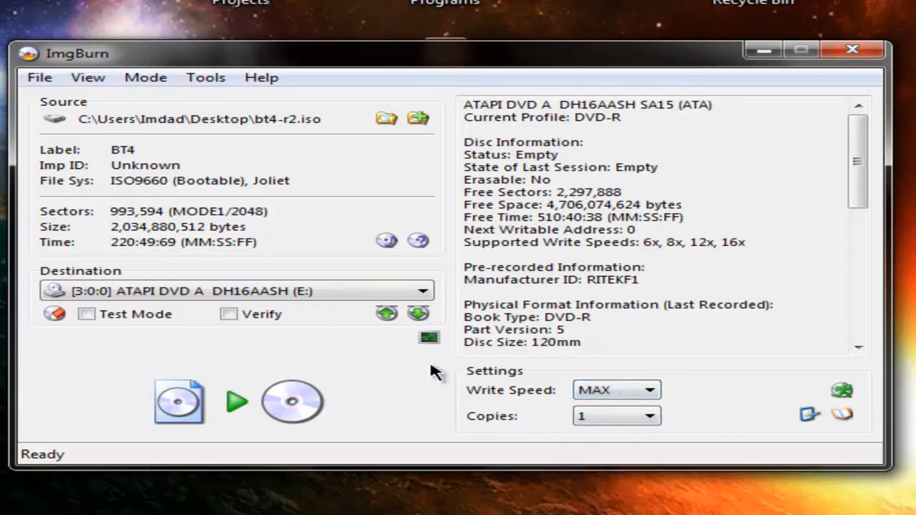
pyautogui.moveTo(430, 400)
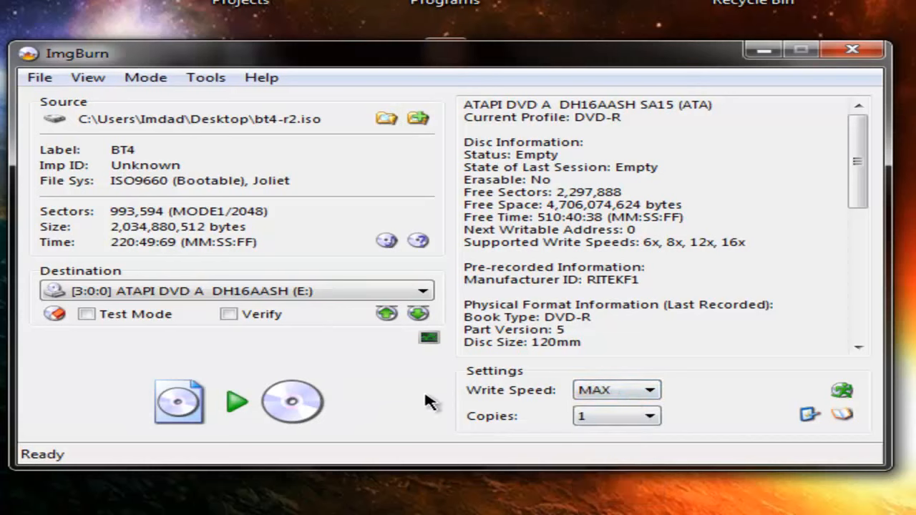
pyautogui.moveTo(437, 397)
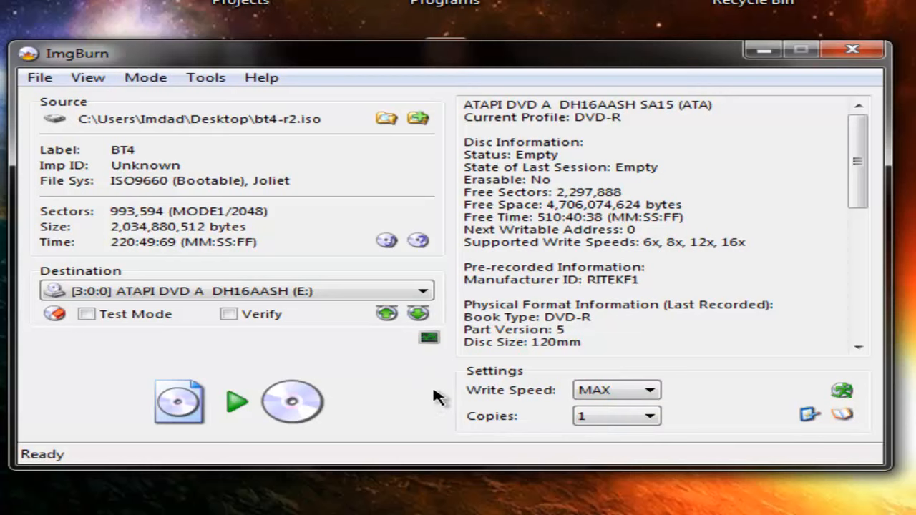
pyautogui.moveTo(594, 390)
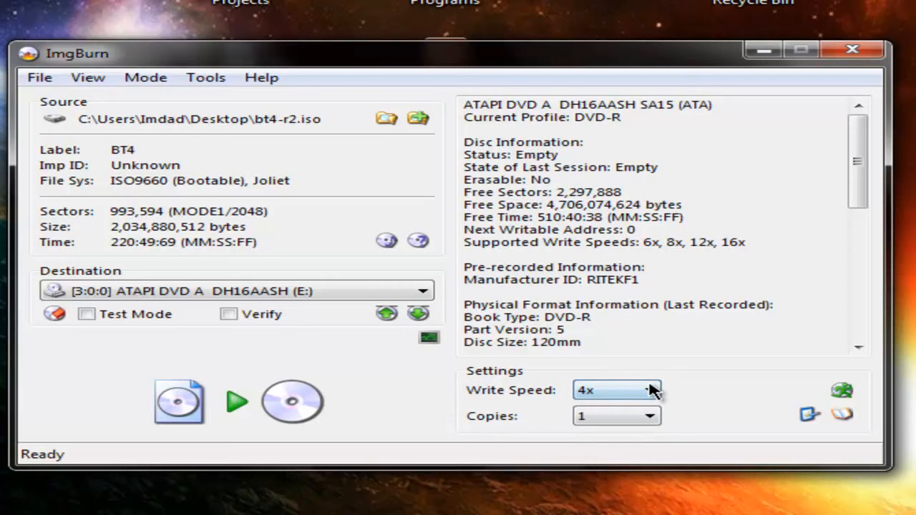
pyautogui.click(648, 390)
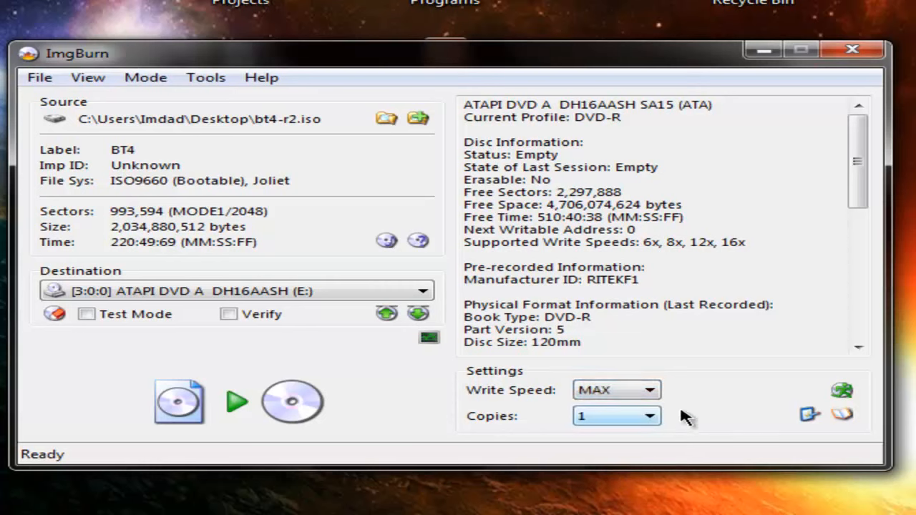
pyautogui.click(236, 401)
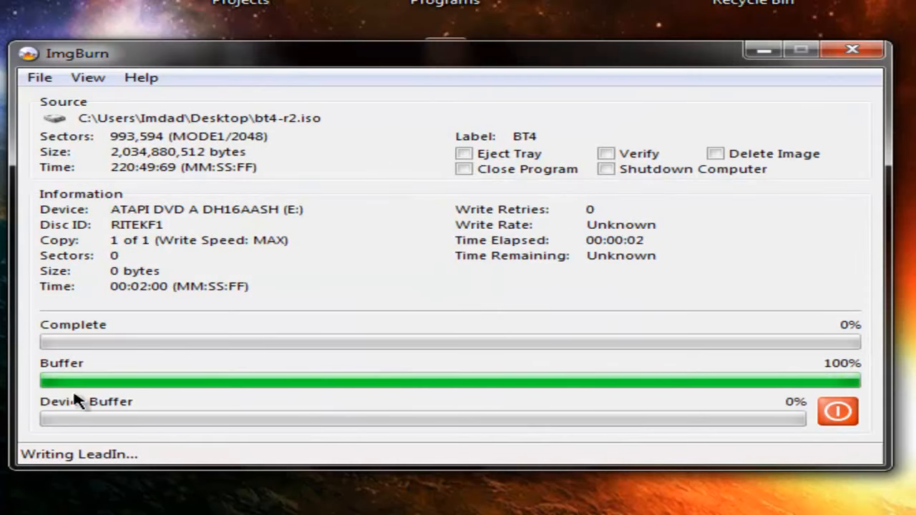
pyautogui.moveTo(521, 380)
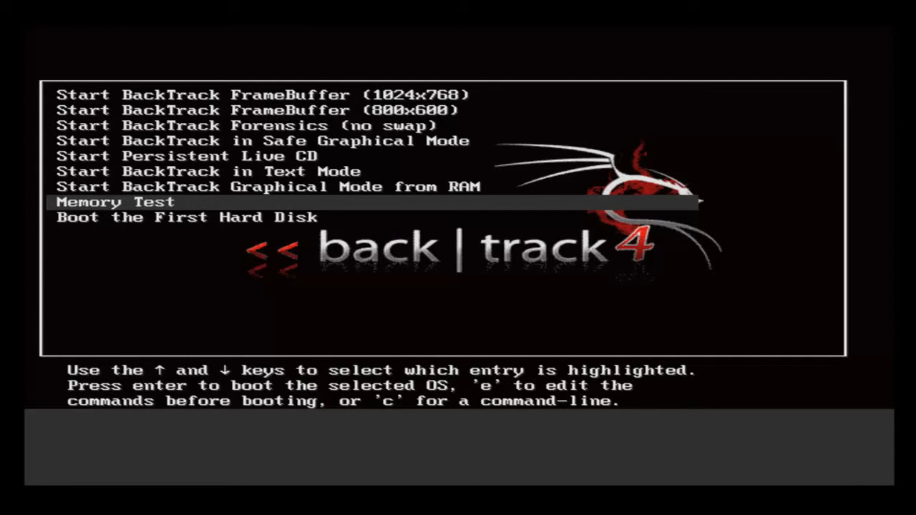
# Start booting BackTrack 4 R2 from the live disc's GRUB menu
pyautogui.press('Up')
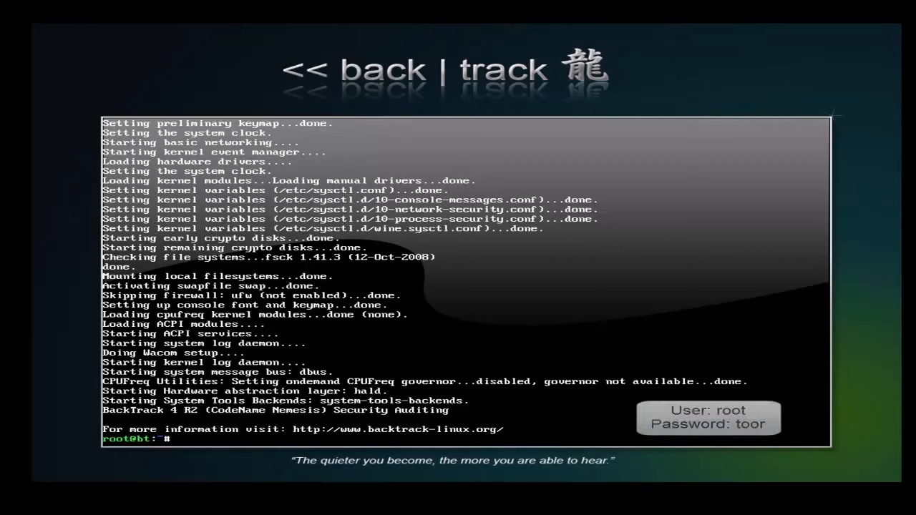
pyautogui.write('rooo')
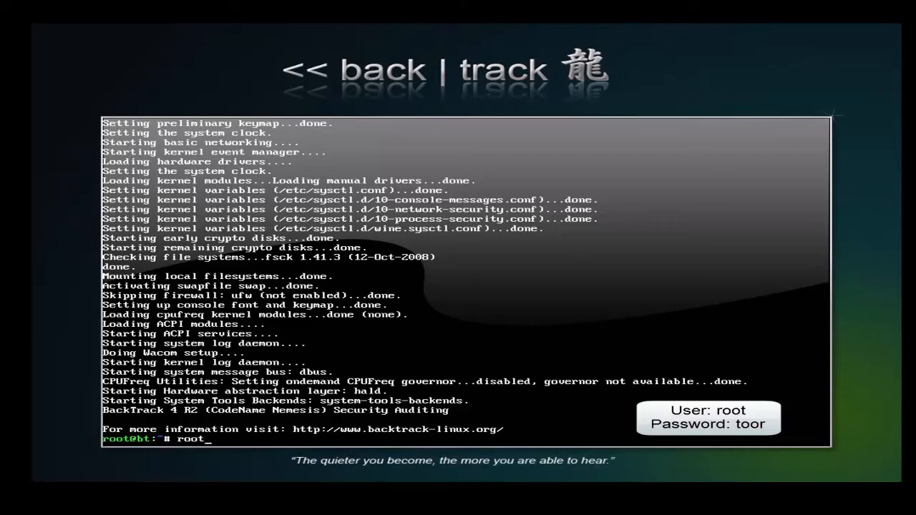
pyautogui.write('too')
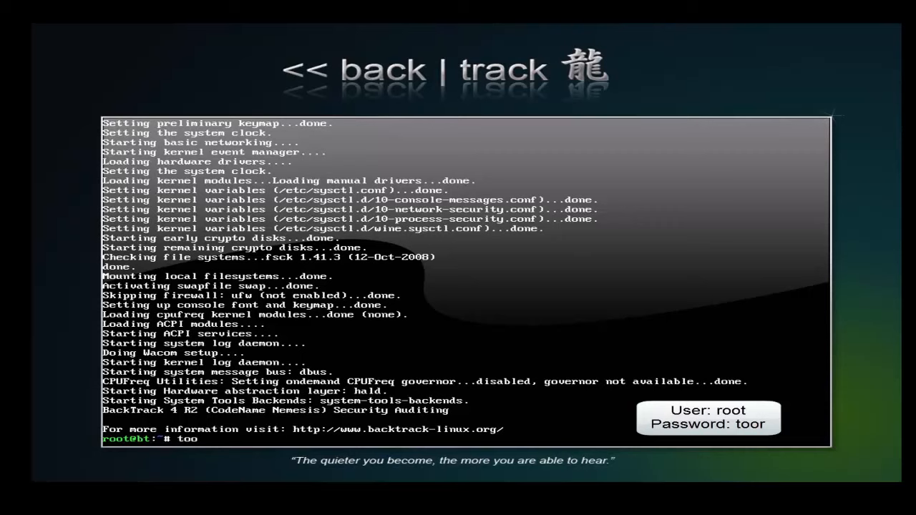
pyautogui.write('r')
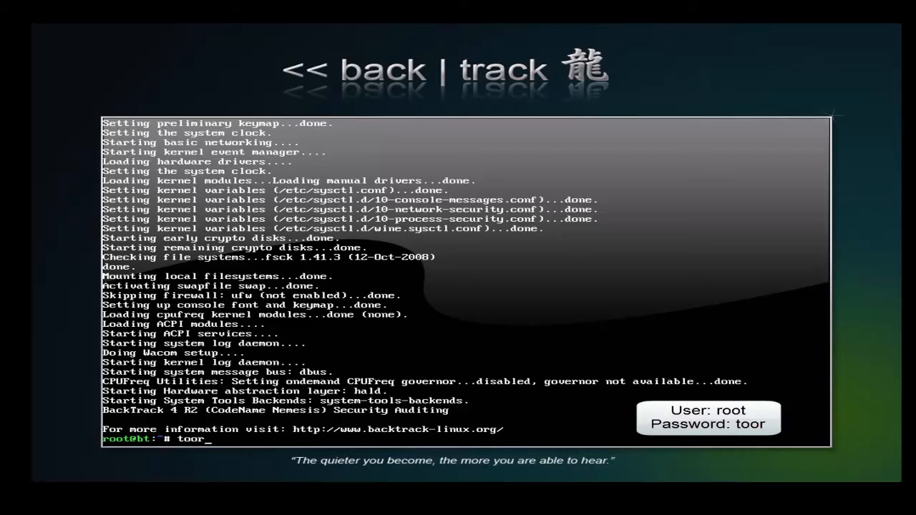
pyautogui.write('t')
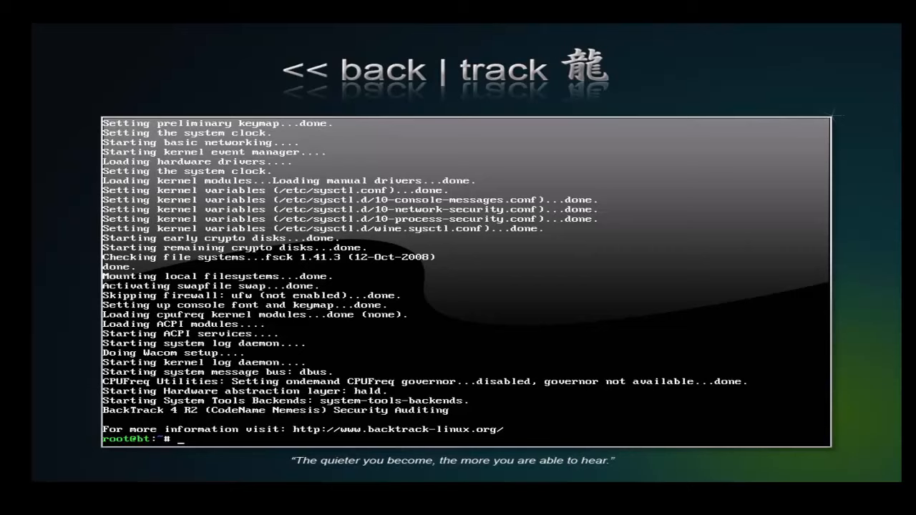
pyautogui.write('startx')
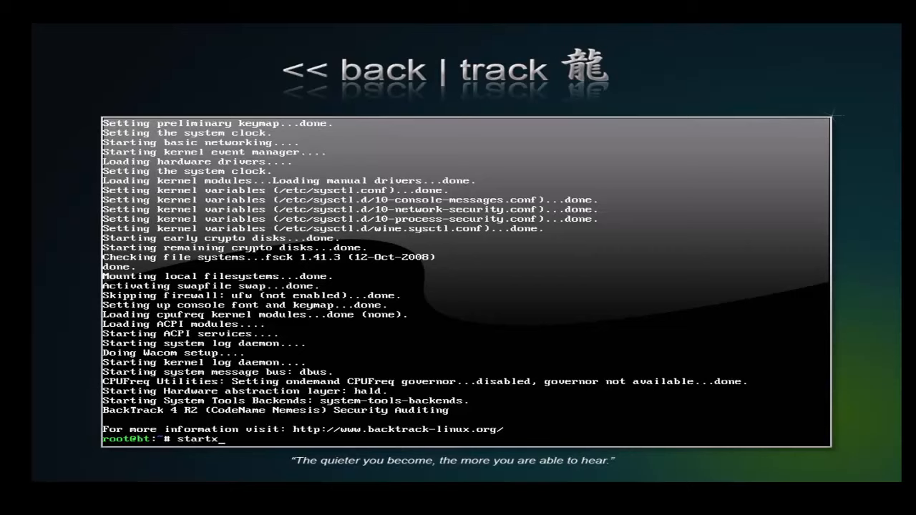
pyautogui.press('Return')
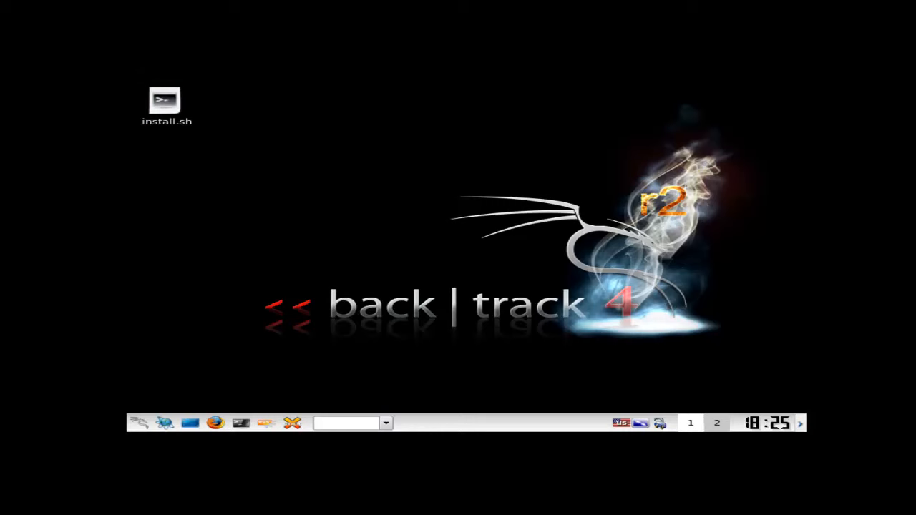
# Open the K menu and expand the Backtrack Information Gathering group
pyautogui.click(139, 422)
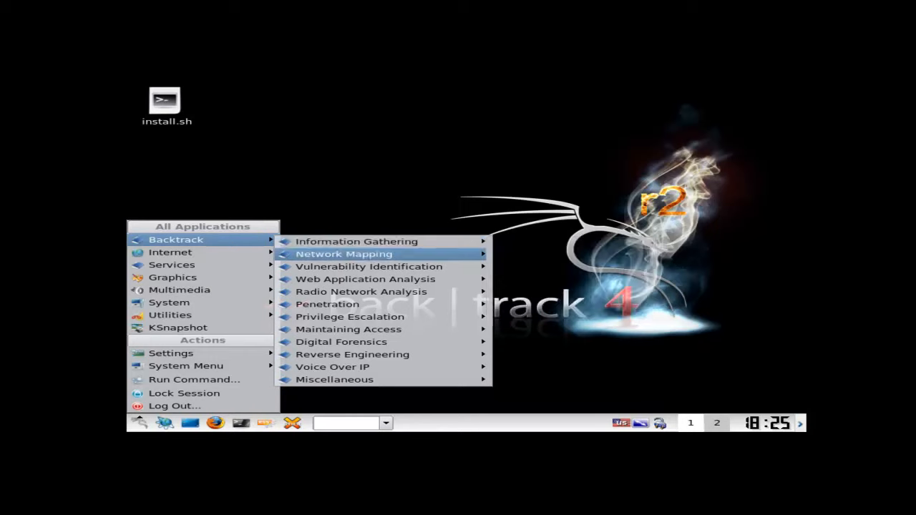
pyautogui.moveTo(360, 291)
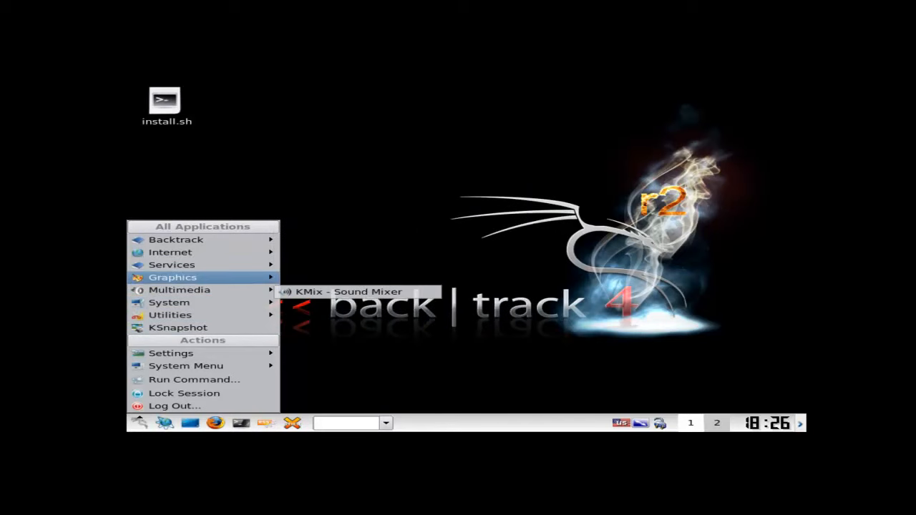
pyautogui.moveTo(171, 252)
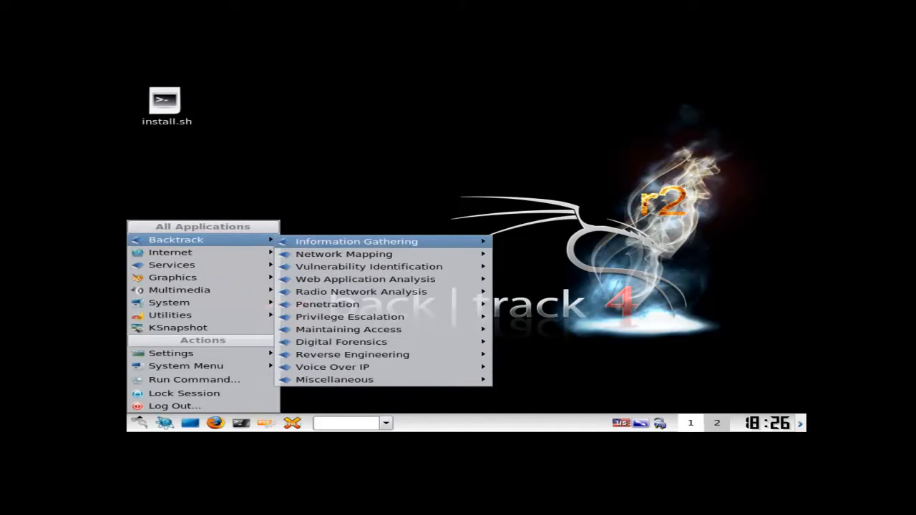
pyautogui.click(357, 241)
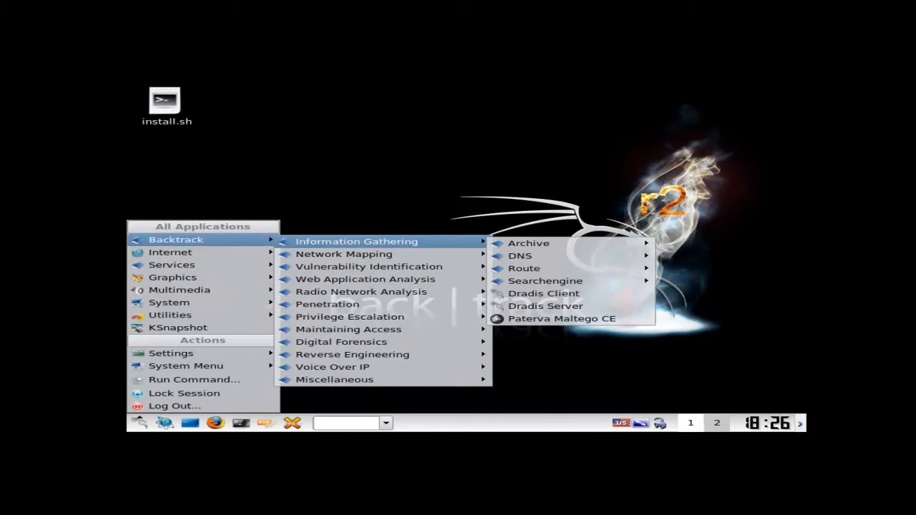